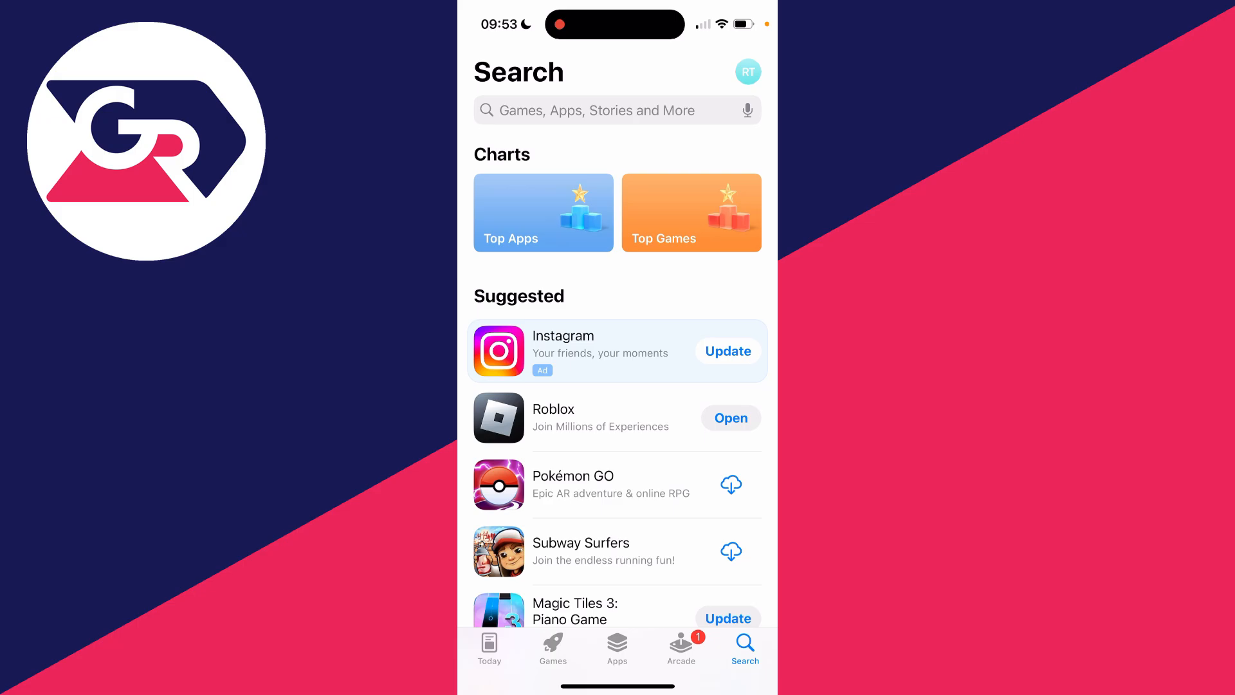
Search the App Store for 'whatsapp'
click(616, 110)
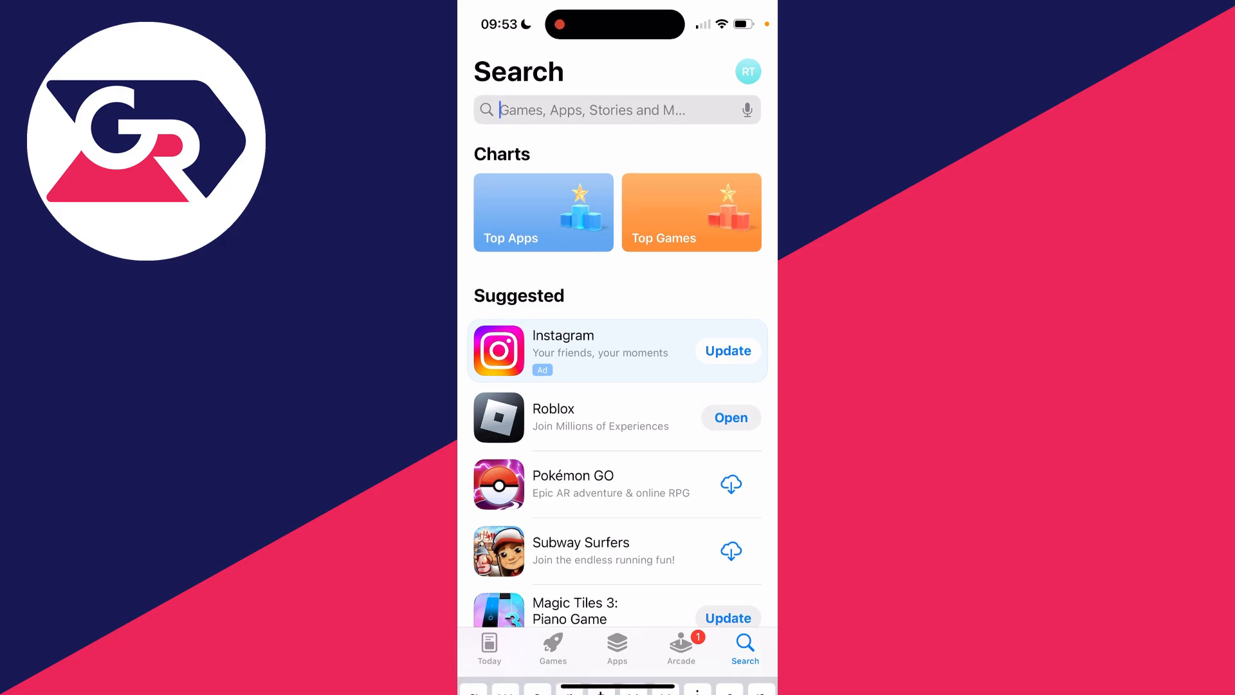
text(whatsapp)
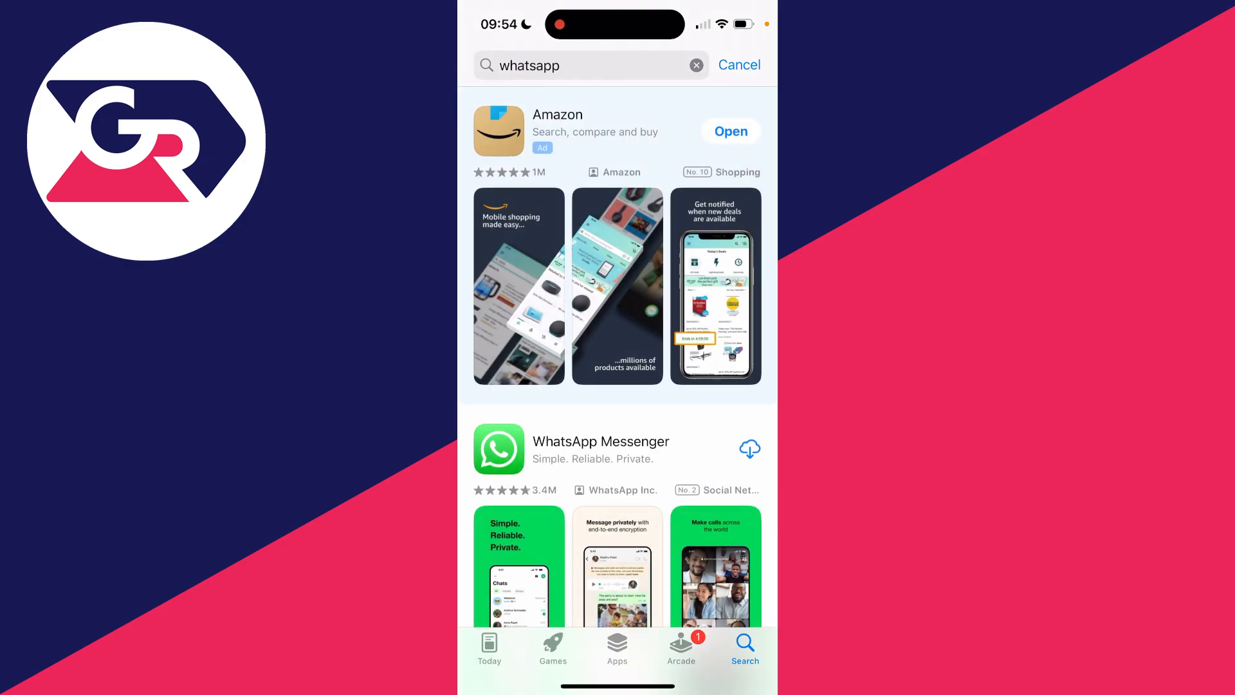
Download WhatsApp Messenger from the search results and launch it
scroll(down, 3)
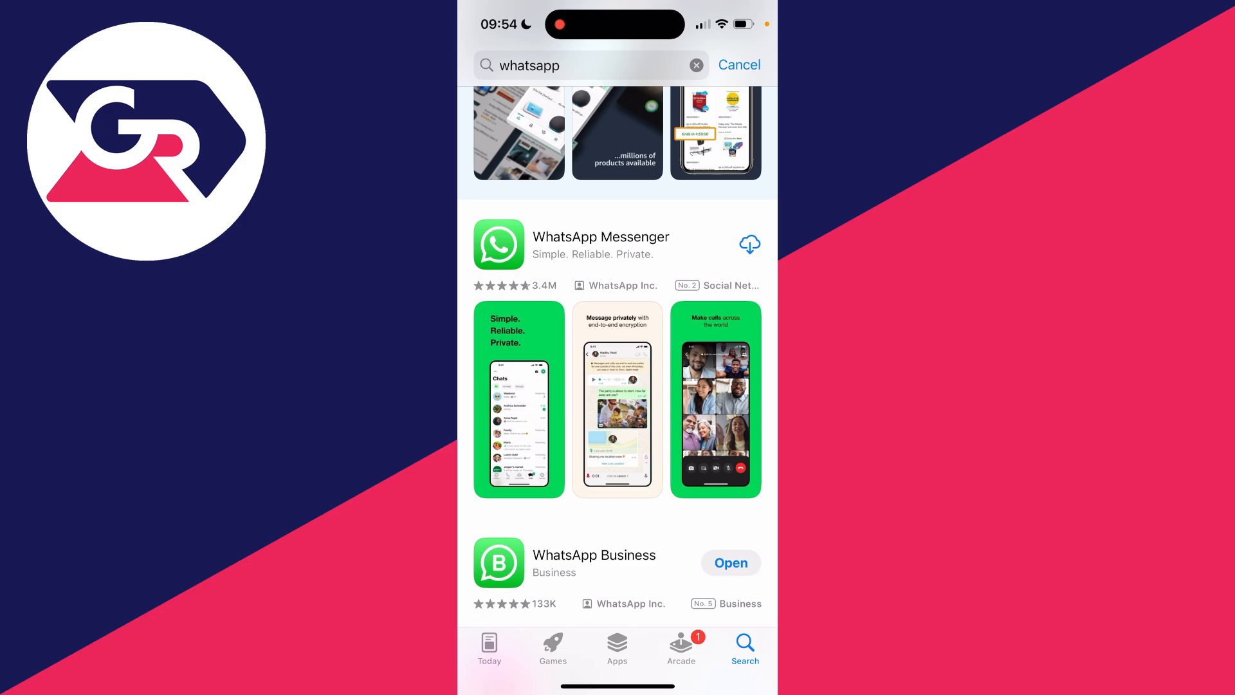
click(748, 243)
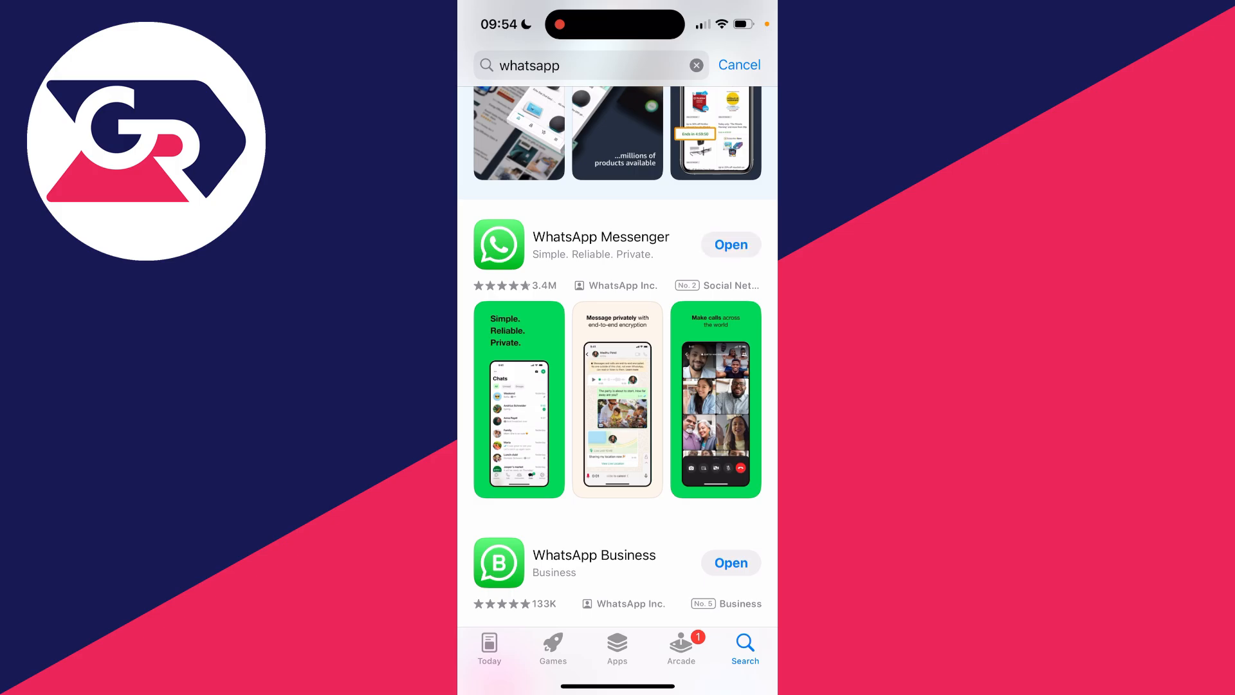
click(729, 244)
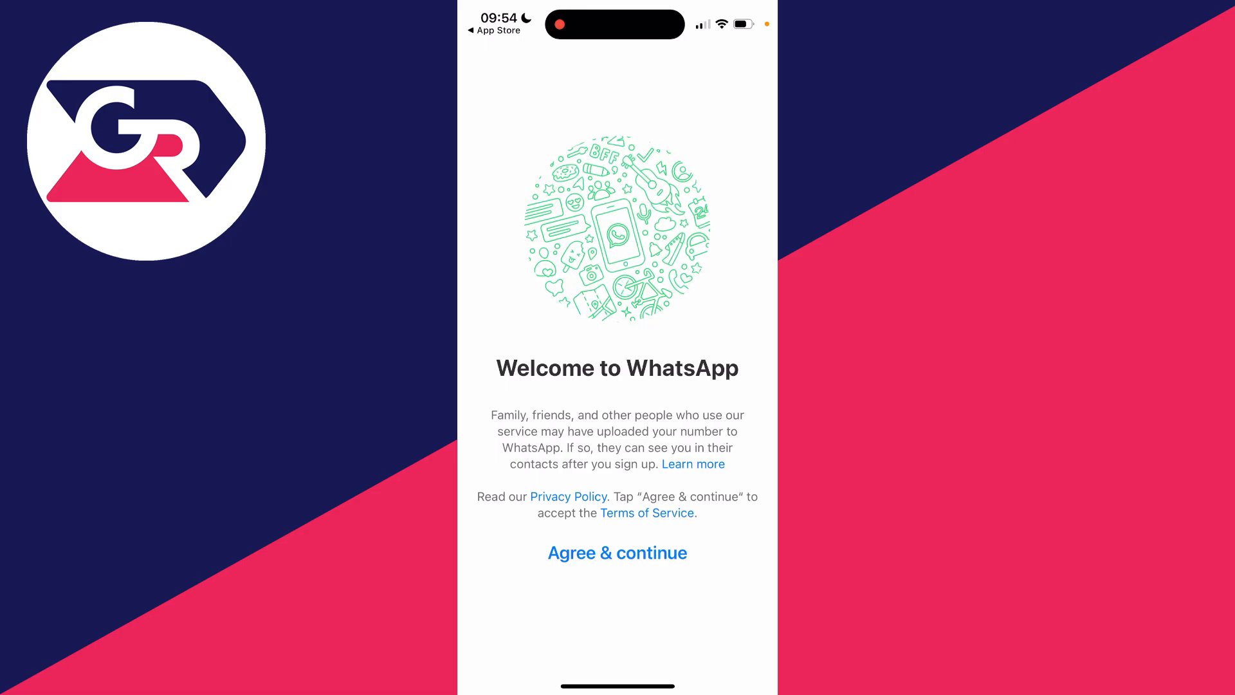
Accept WhatsApp's terms, begin phone number entry and answer the notifications alert
click(617, 552)
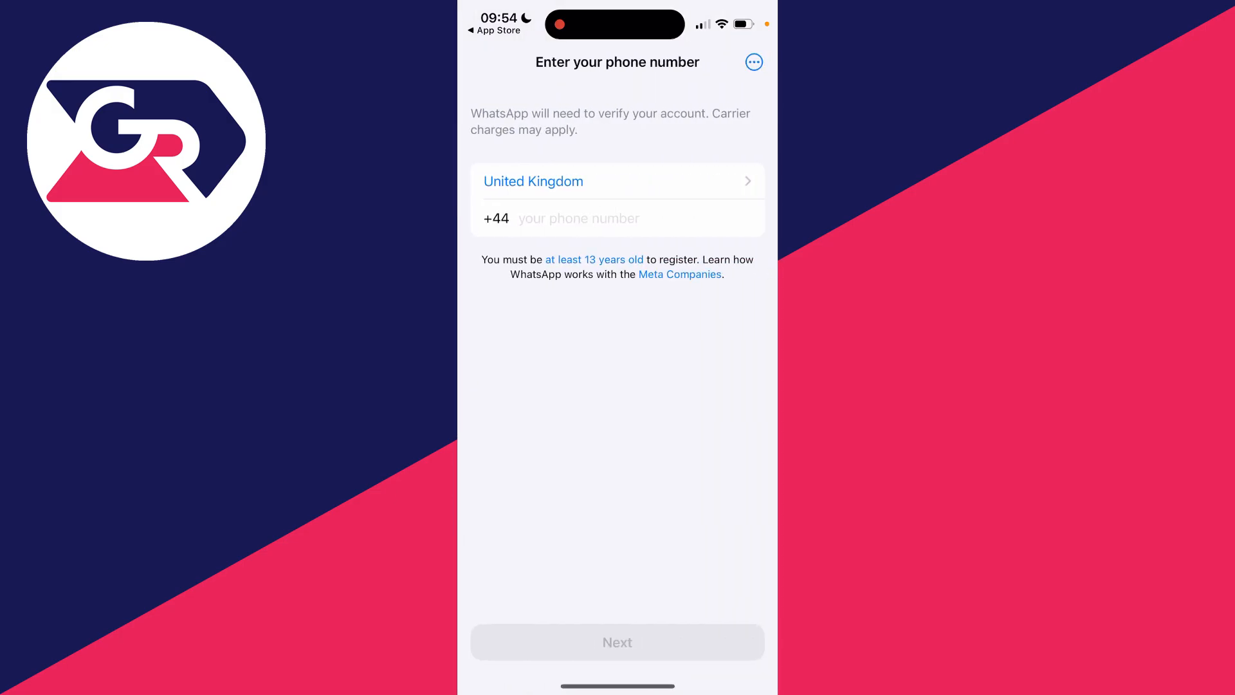
click(617, 218)
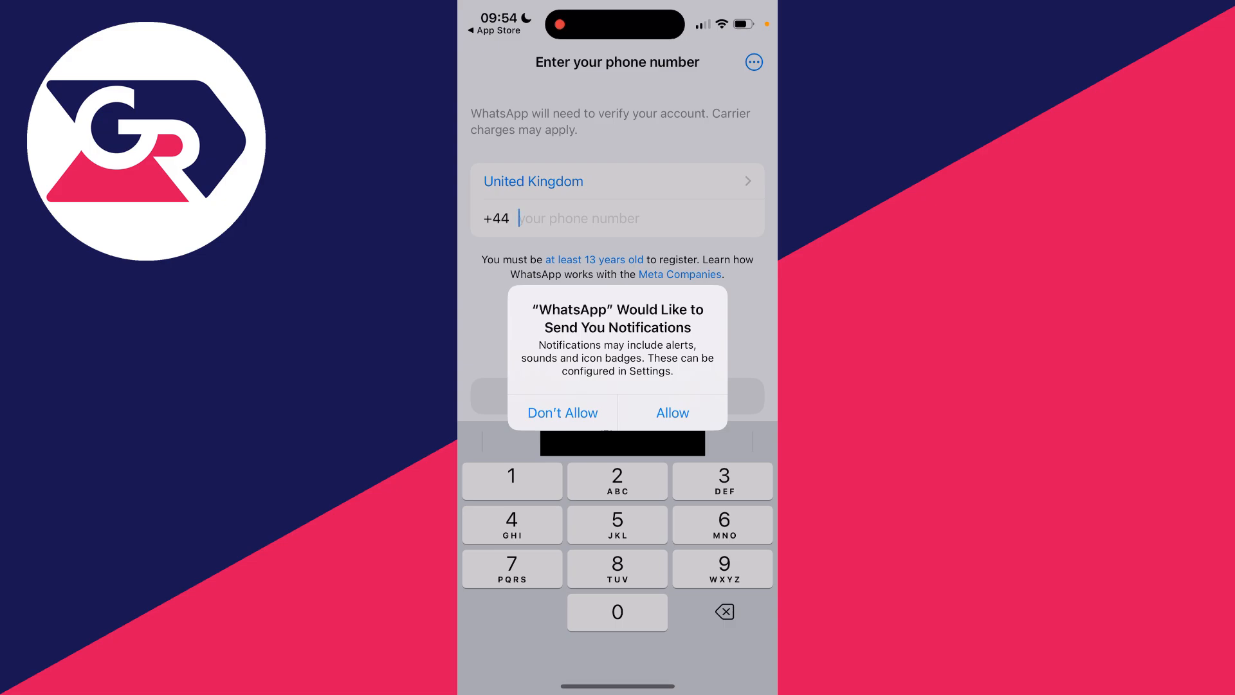
click(671, 412)
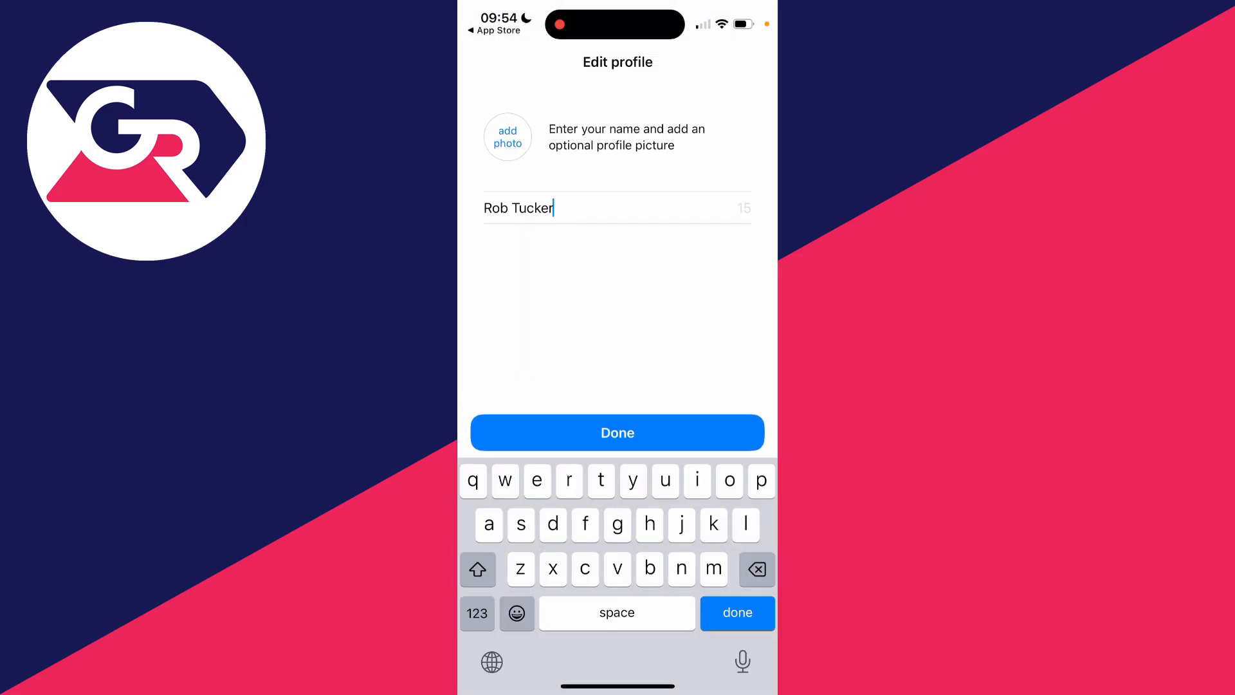
Save the profile name and skip adding an email address
click(617, 432)
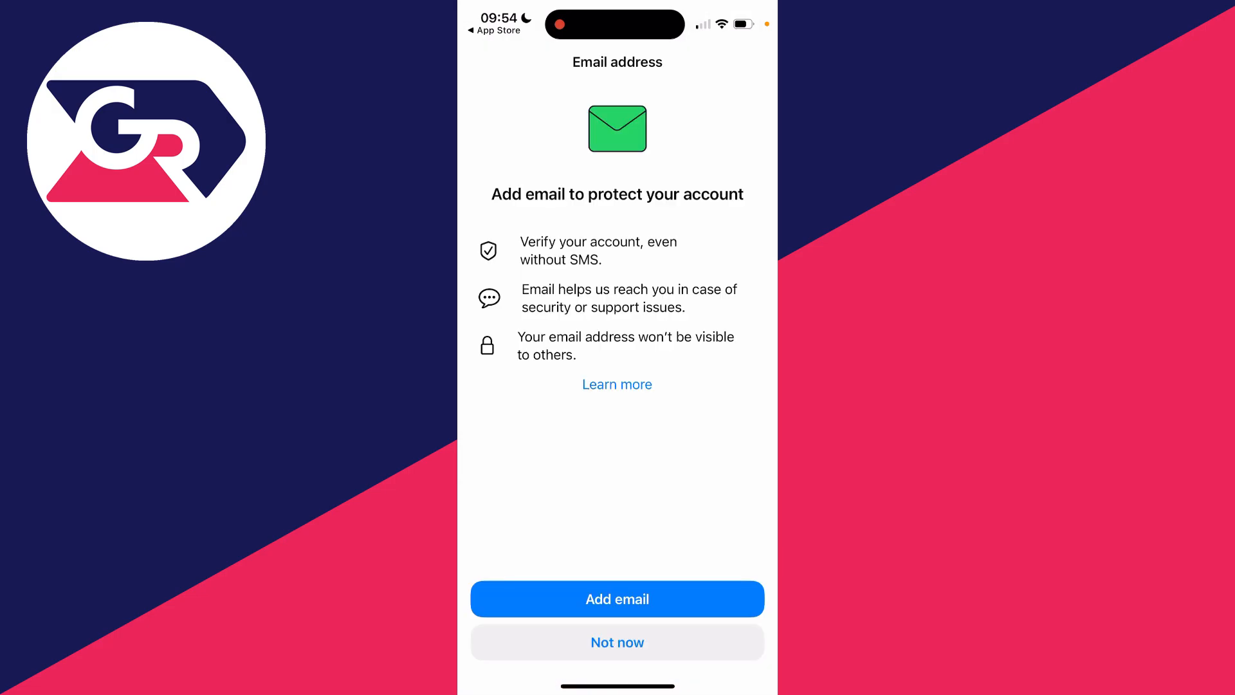
click(616, 641)
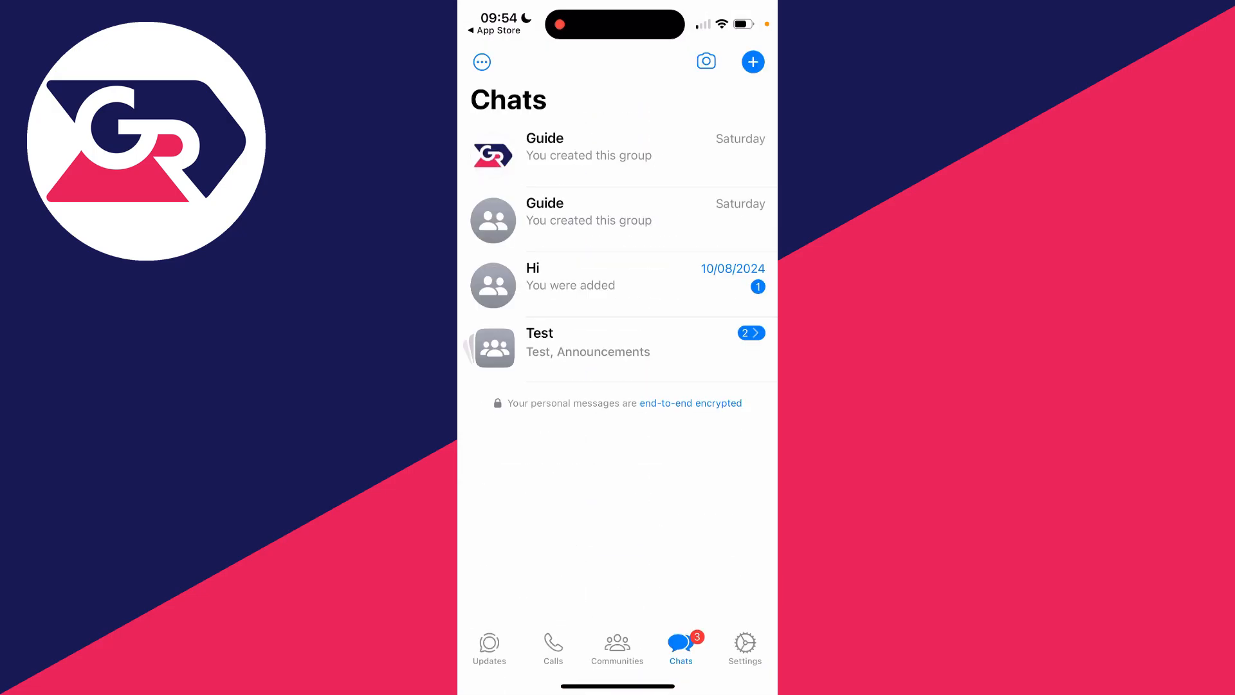